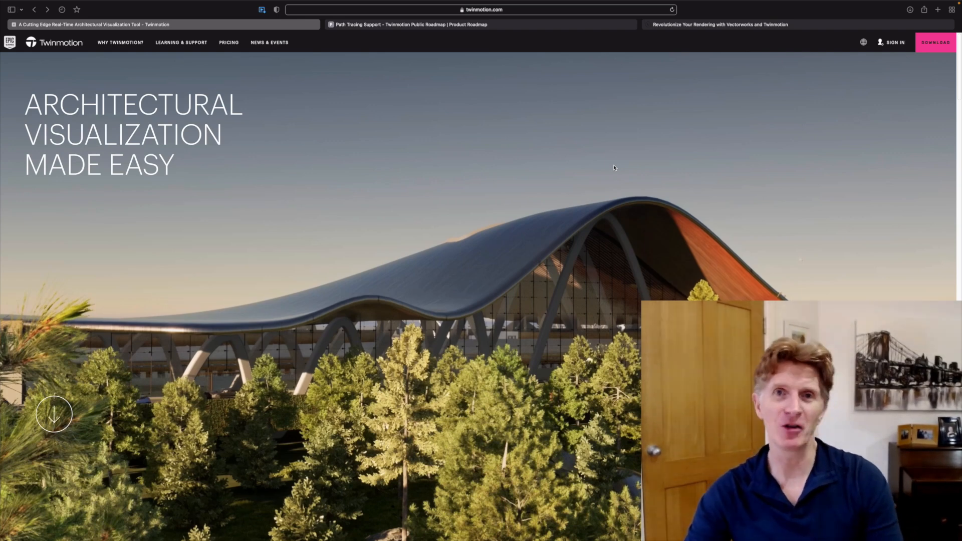
{"action": "mouse_move", "coordinate": [567, 180]}
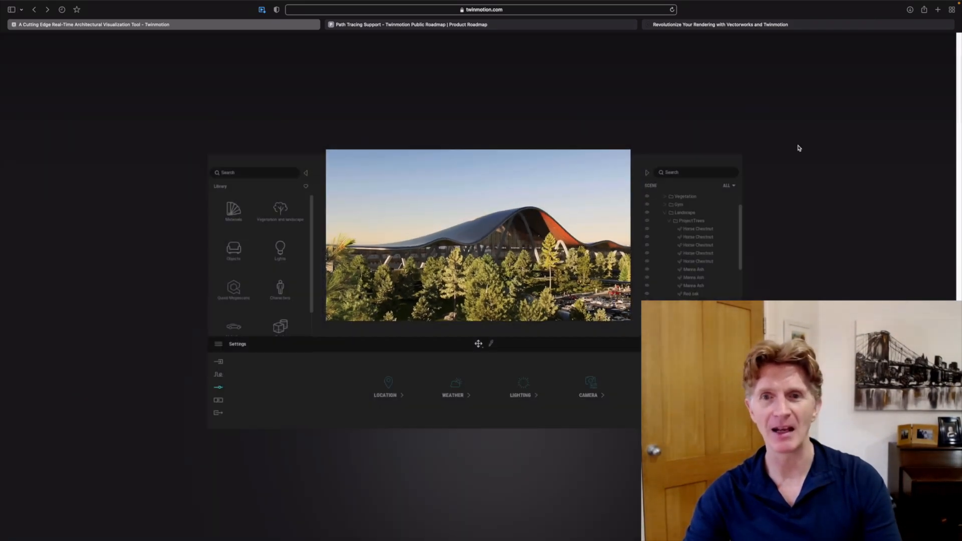
Step: Browse the homepage feature highlights, preview the VR card, and open the product roadmap
{"action": "scroll", "scroll_direction": "down", "scroll_amount": 3}
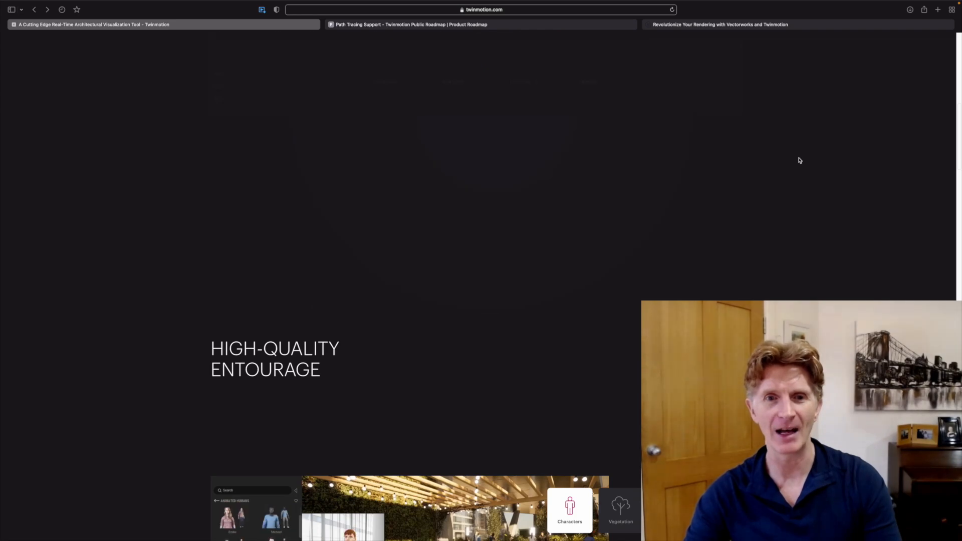
{"action": "scroll", "scroll_direction": "down", "scroll_amount": 3}
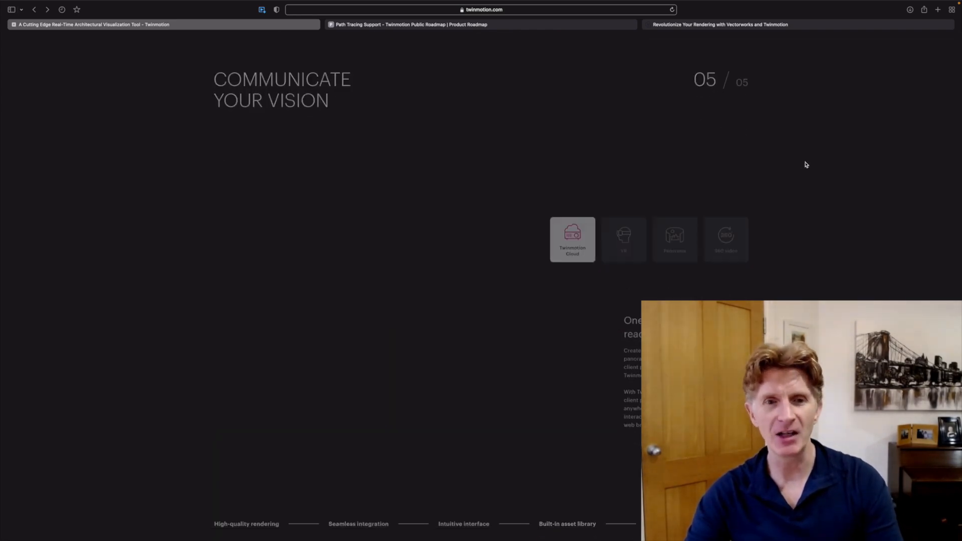
{"action": "left_click", "coordinate": [624, 230]}
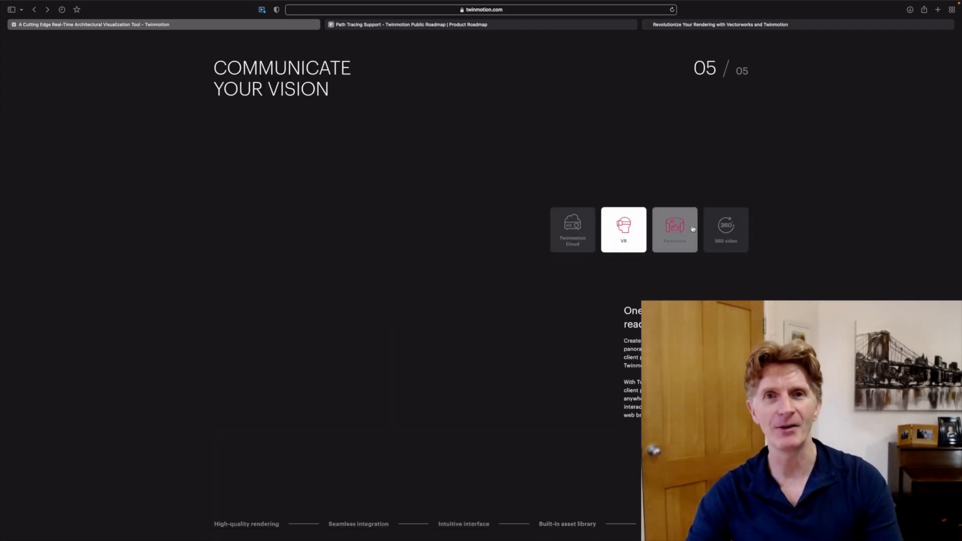
{"action": "scroll", "scroll_direction": "down", "scroll_amount": 3}
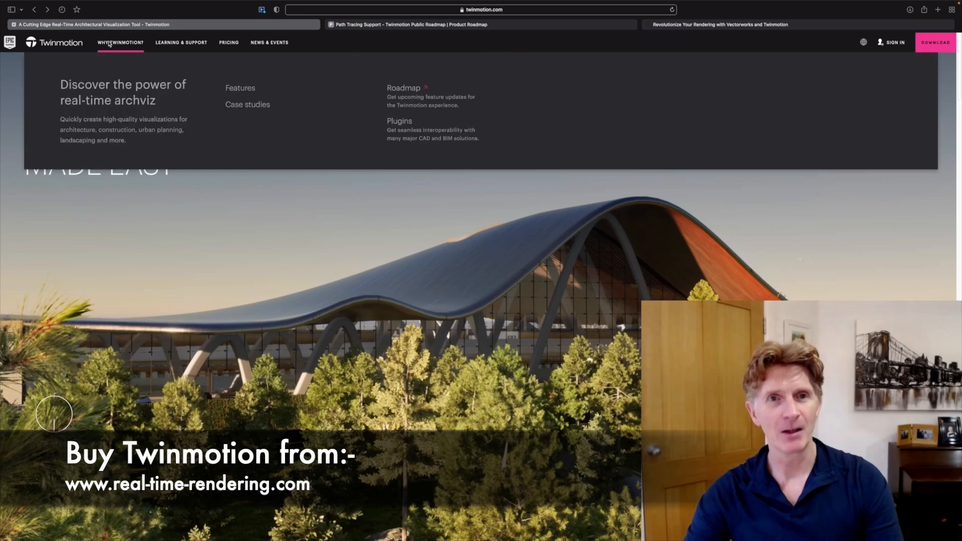
{"action": "left_click", "coordinate": [229, 43]}
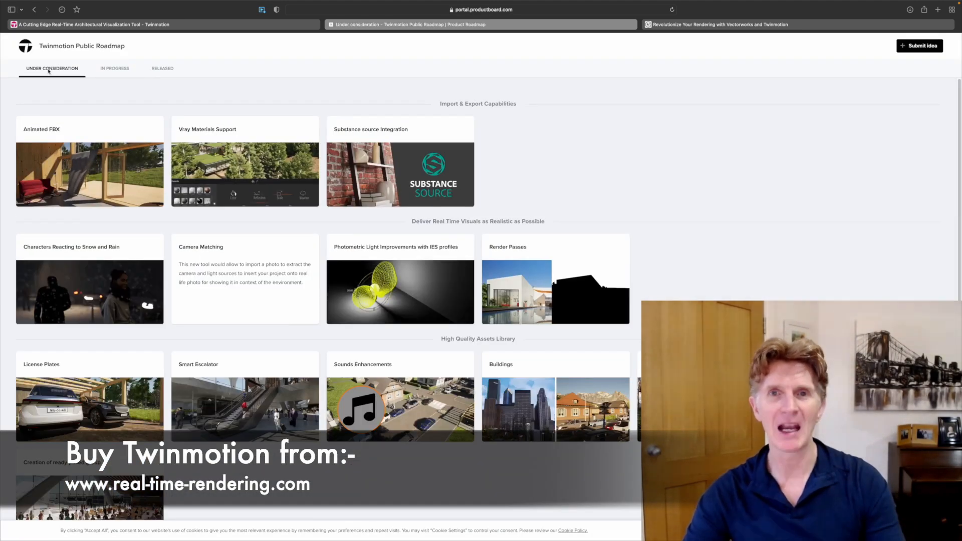
Step: View the roadmap's In Progress and Released features, then open the Path Tracing Support card
{"action": "left_click", "coordinate": [115, 68]}
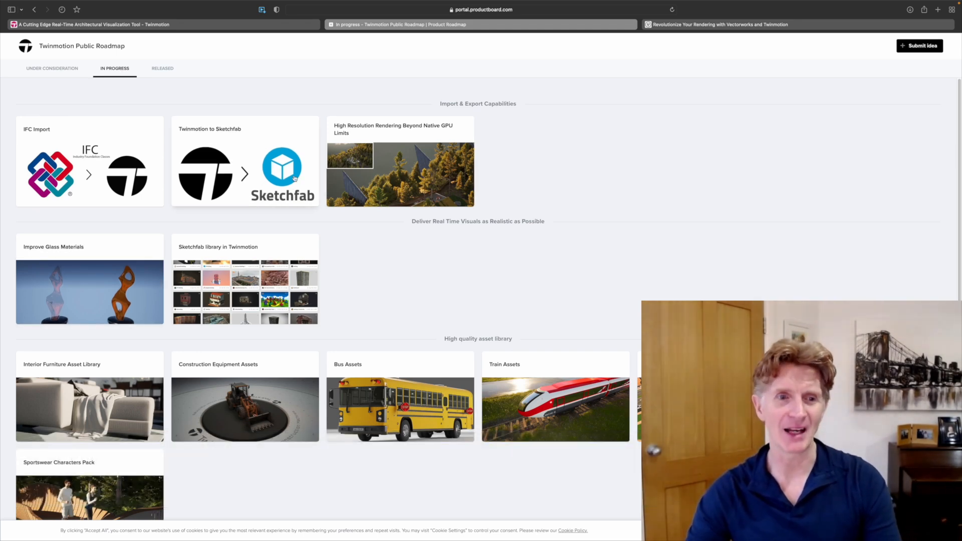
{"action": "left_click", "coordinate": [162, 68]}
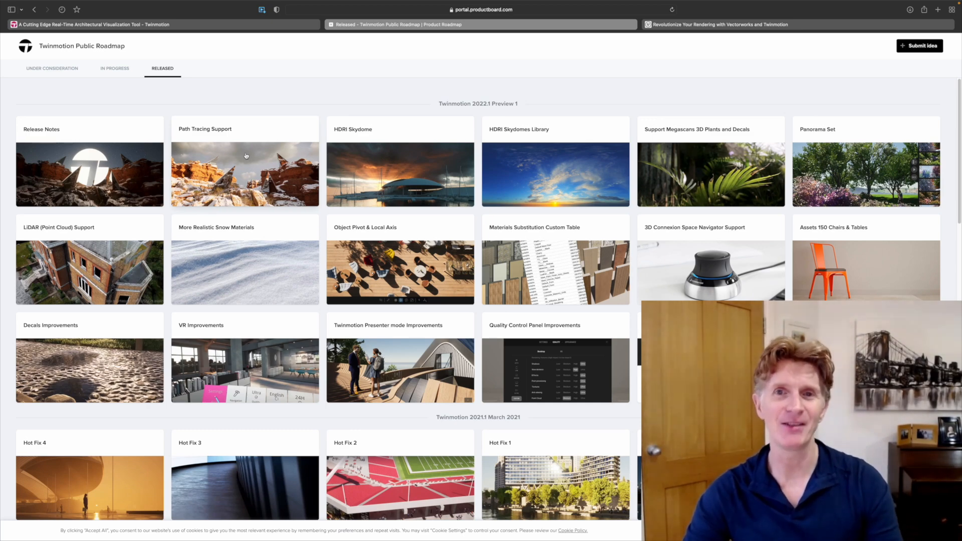
{"action": "left_click", "coordinate": [718, 24]}
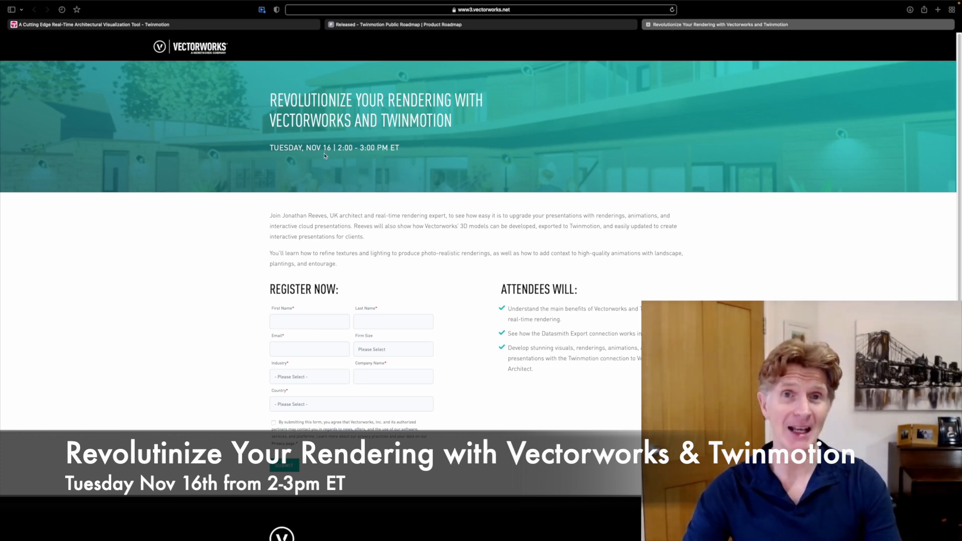
{"action": "mouse_move", "coordinate": [405, 153]}
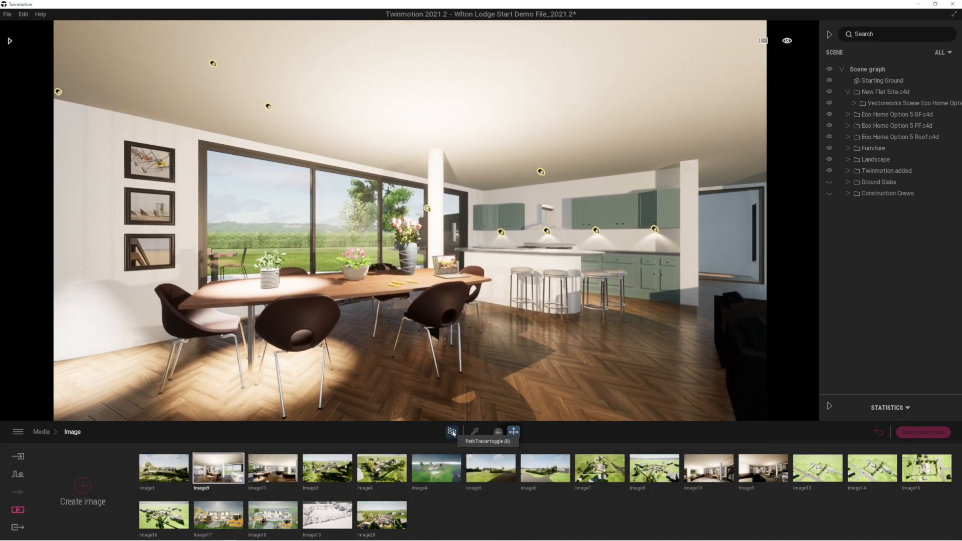
Step: Turn on path tracing for the kitchen-dining interior at Medium quality
{"action": "left_click", "coordinate": [453, 432]}
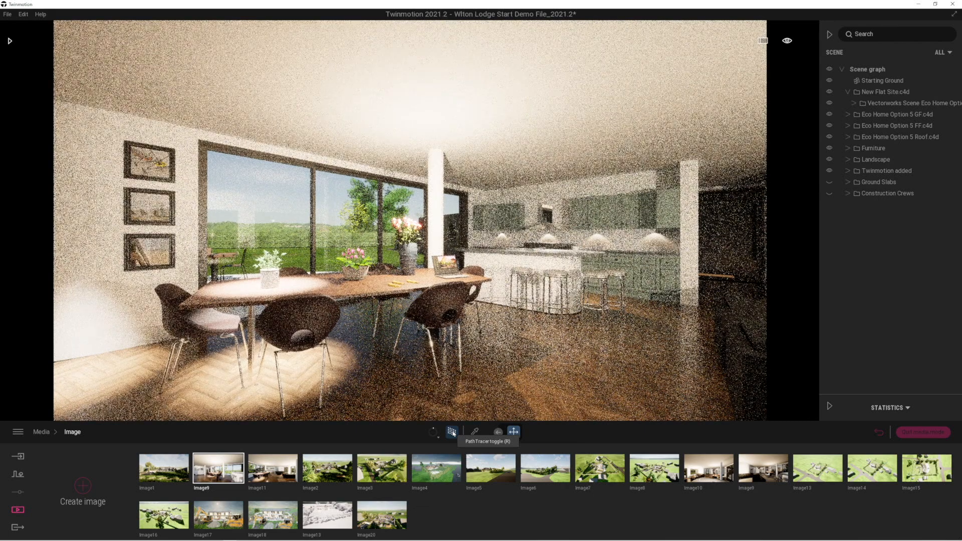
{"action": "left_click", "coordinate": [433, 432]}
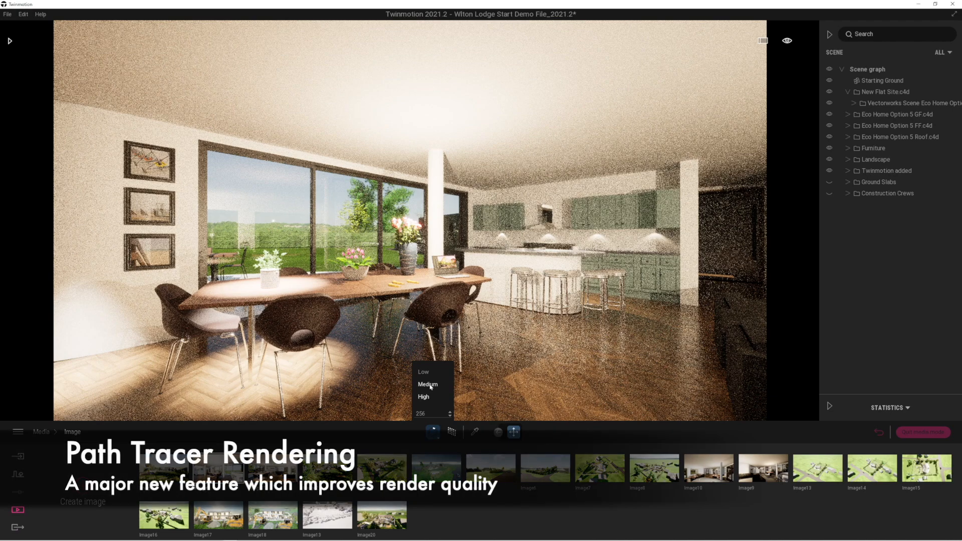
{"action": "left_click", "coordinate": [428, 384]}
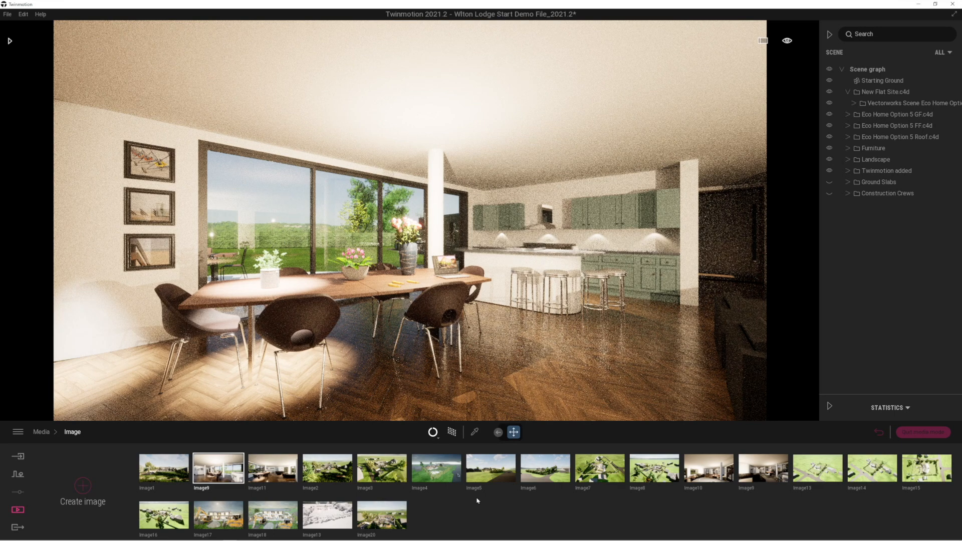
Step: Toggle path tracing across other interior angles, then switch to the house exterior view
{"action": "left_click", "coordinate": [453, 432]}
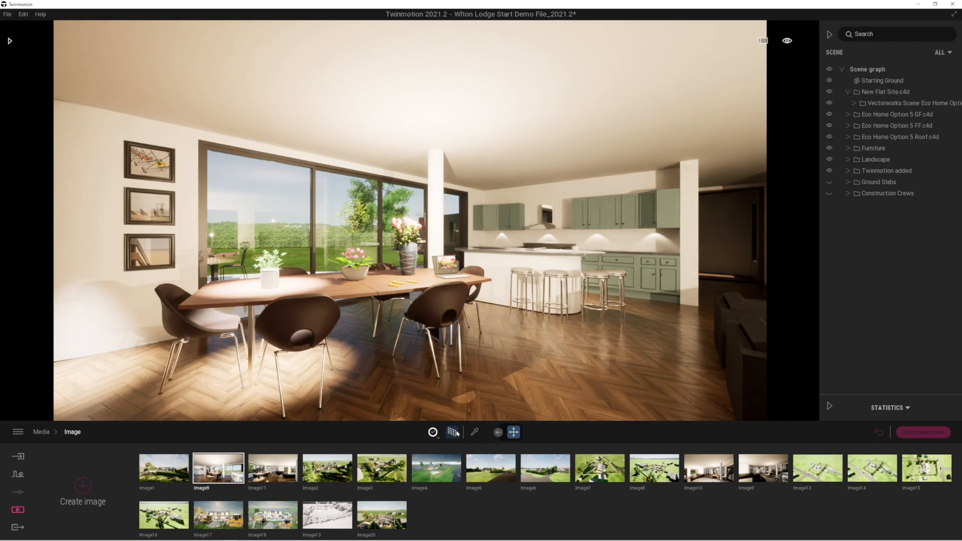
{"action": "mouse_move", "coordinate": [453, 432]}
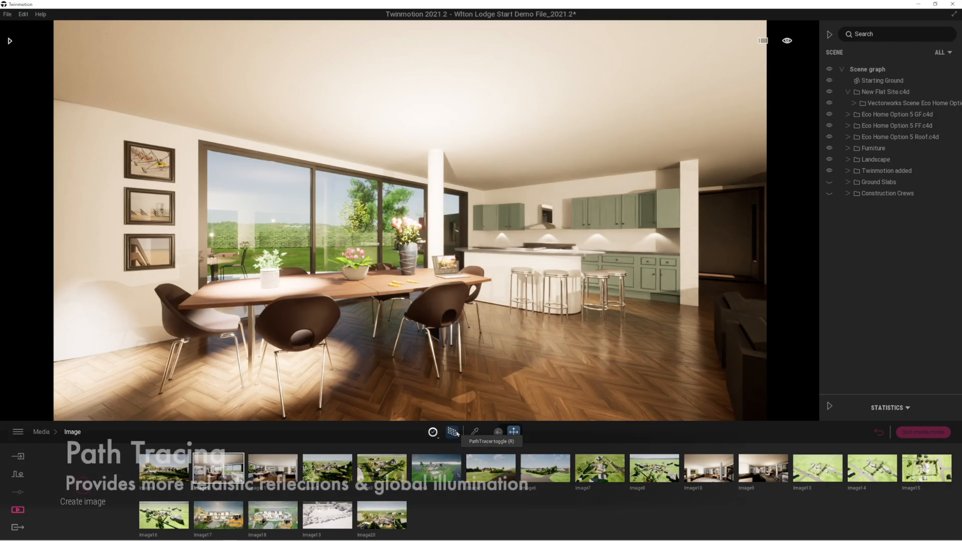
{"action": "left_click", "coordinate": [432, 432]}
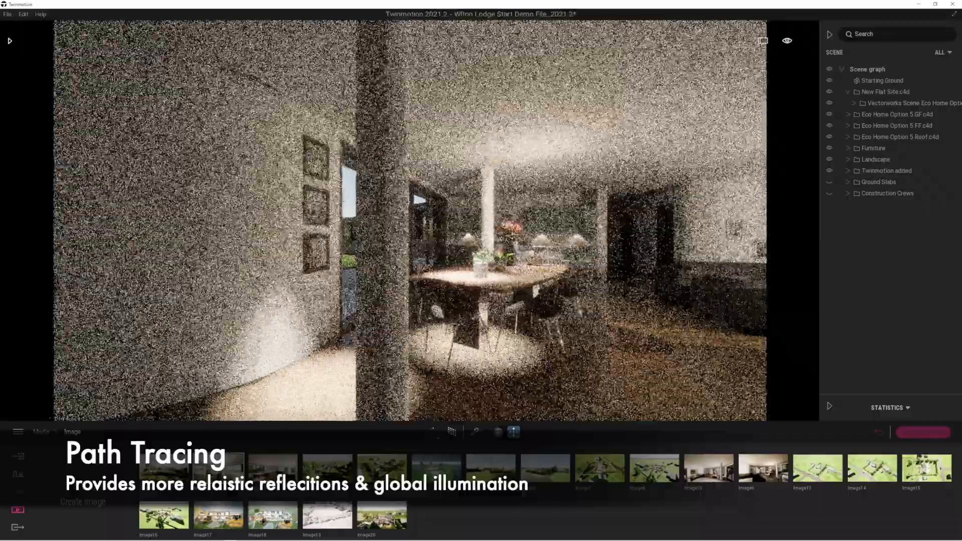
{"action": "left_click", "coordinate": [218, 469]}
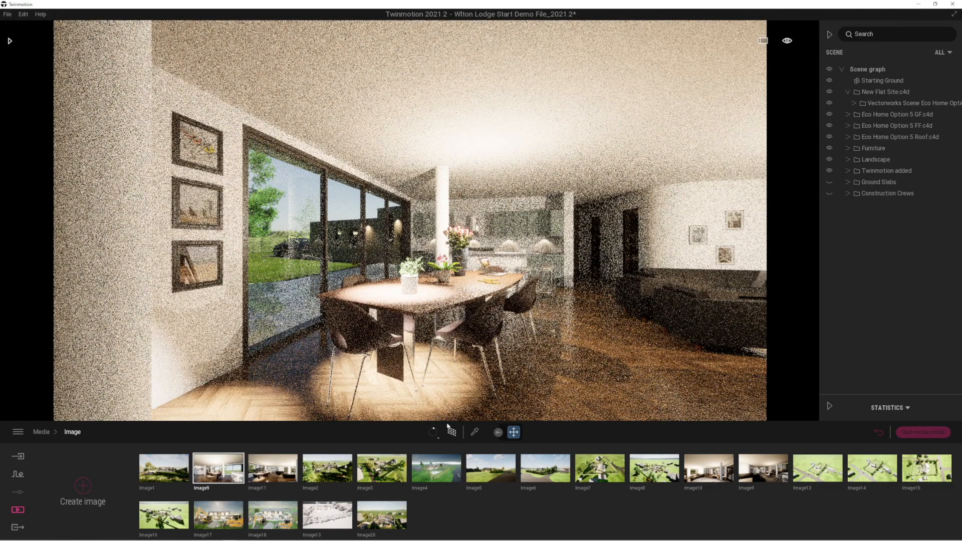
{"action": "left_click", "coordinate": [433, 433]}
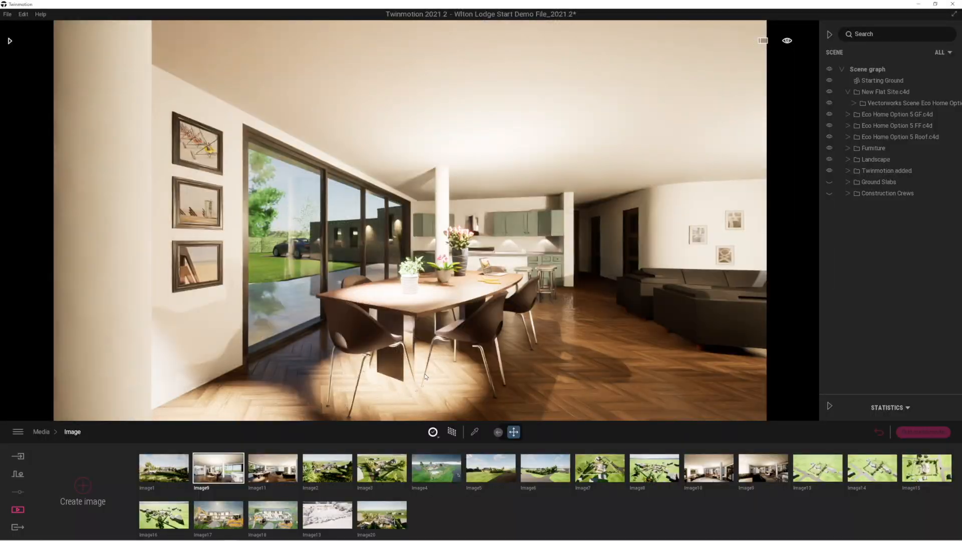
{"action": "left_click", "coordinate": [432, 433]}
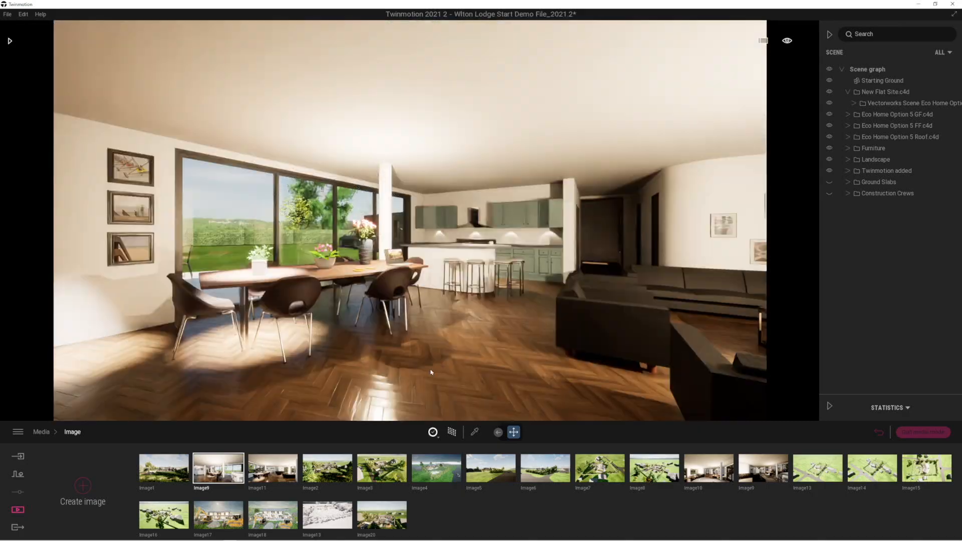
{"action": "left_click", "coordinate": [163, 467]}
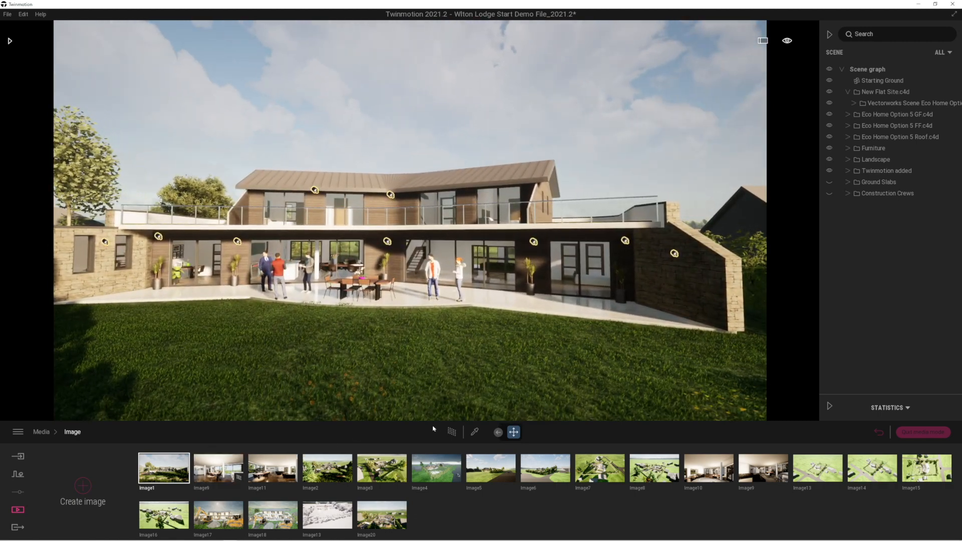
Step: Turn on path tracing for the Image1 garden-side exterior view
{"action": "left_click", "coordinate": [452, 432]}
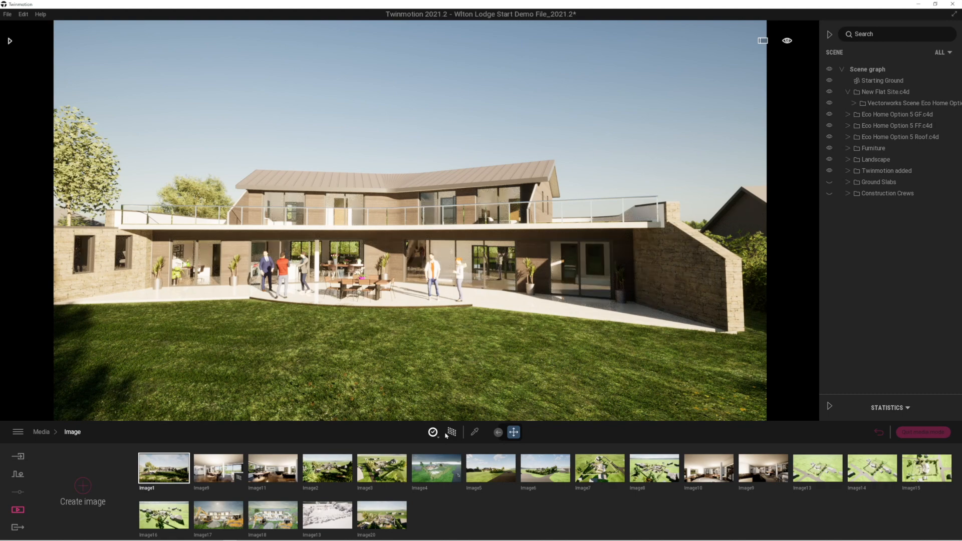
{"action": "mouse_move", "coordinate": [273, 467]}
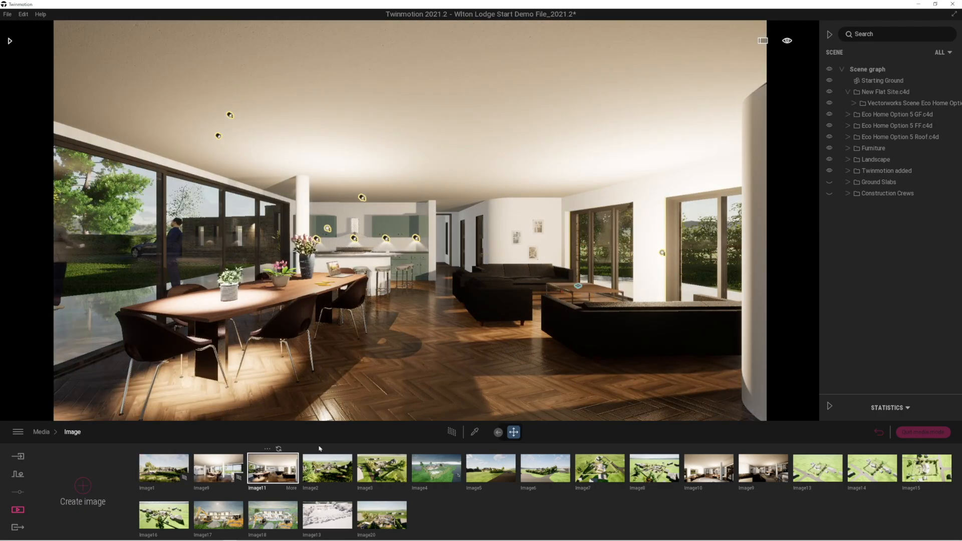
Step: Path-trace the Image11 living and dining view with a custom 100 samples
{"action": "left_click", "coordinate": [453, 432]}
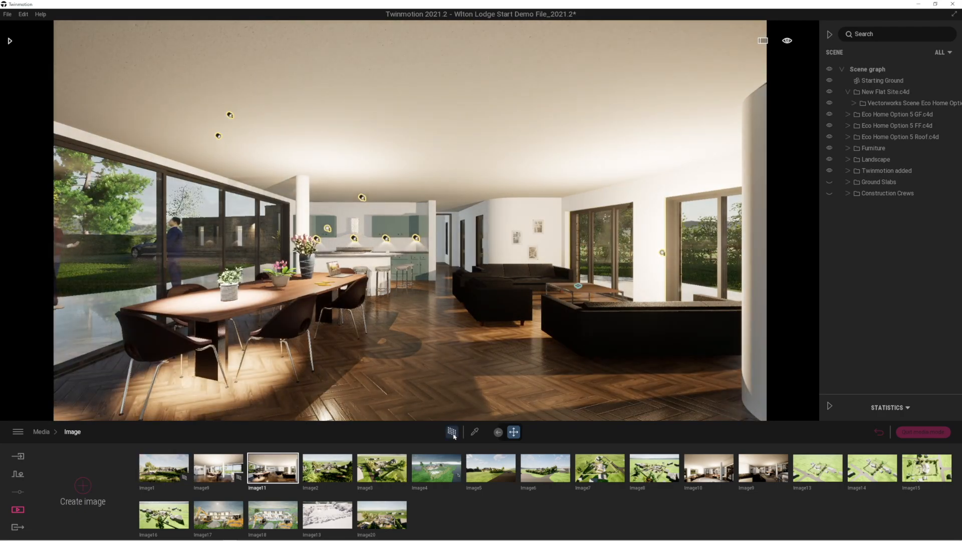
{"action": "left_click", "coordinate": [452, 432]}
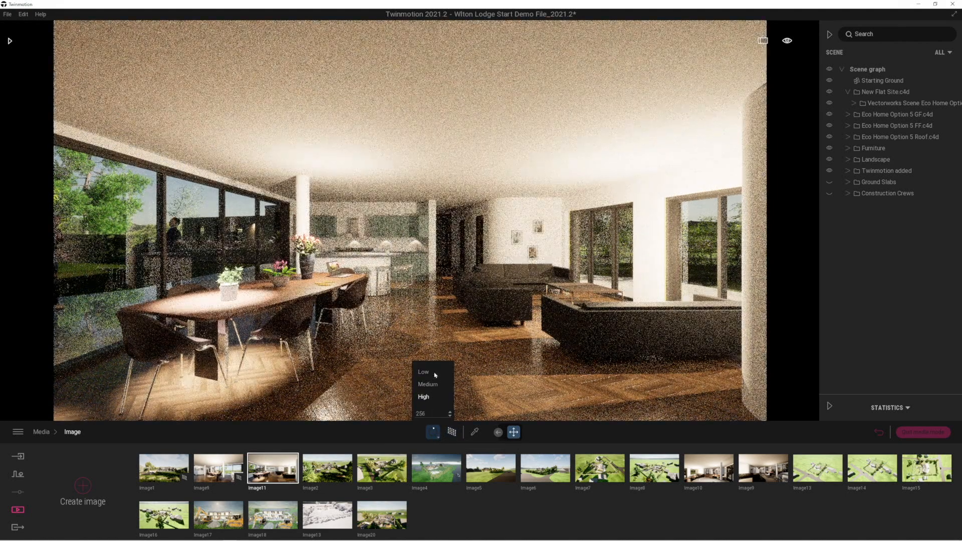
{"action": "left_click", "coordinate": [421, 413]}
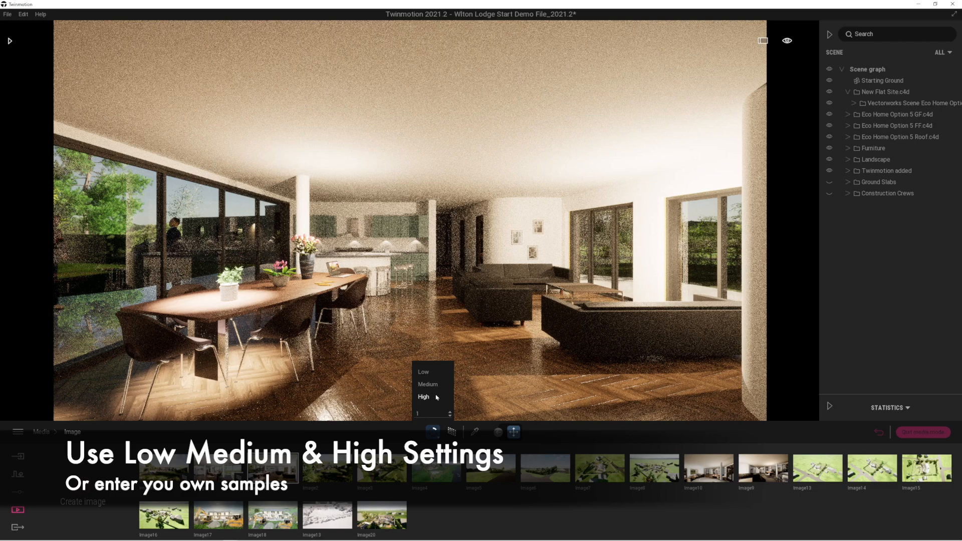
{"action": "type", "text": "100"}
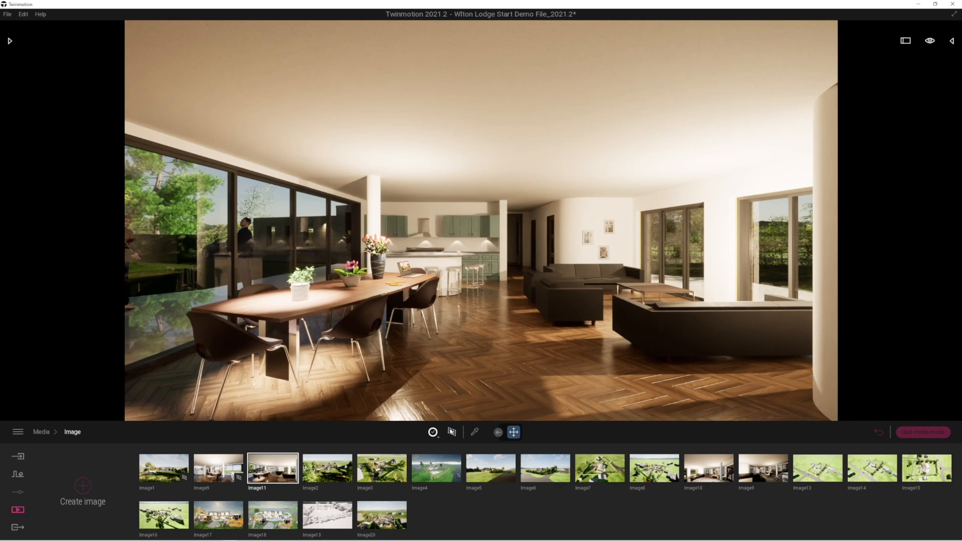
{"action": "mouse_move", "coordinate": [451, 432]}
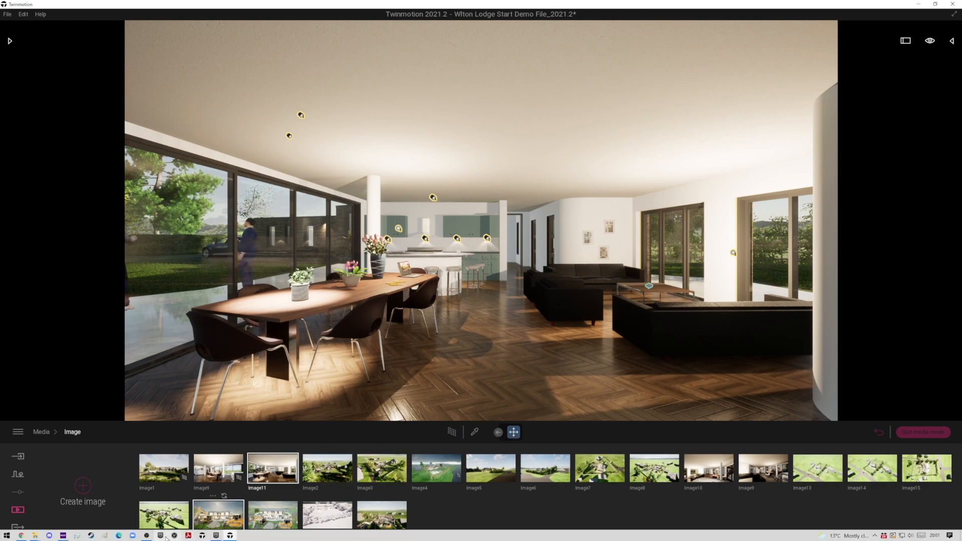
Step: Open the Image9 dining and kitchen view, preview it path-traced, then turn path tracing off
{"action": "left_click", "coordinate": [218, 468]}
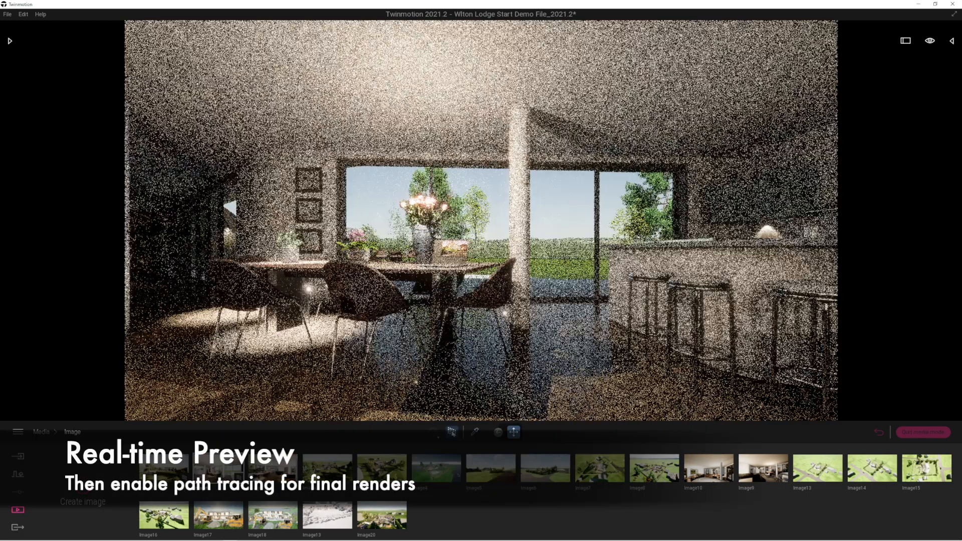
{"action": "left_click", "coordinate": [433, 432]}
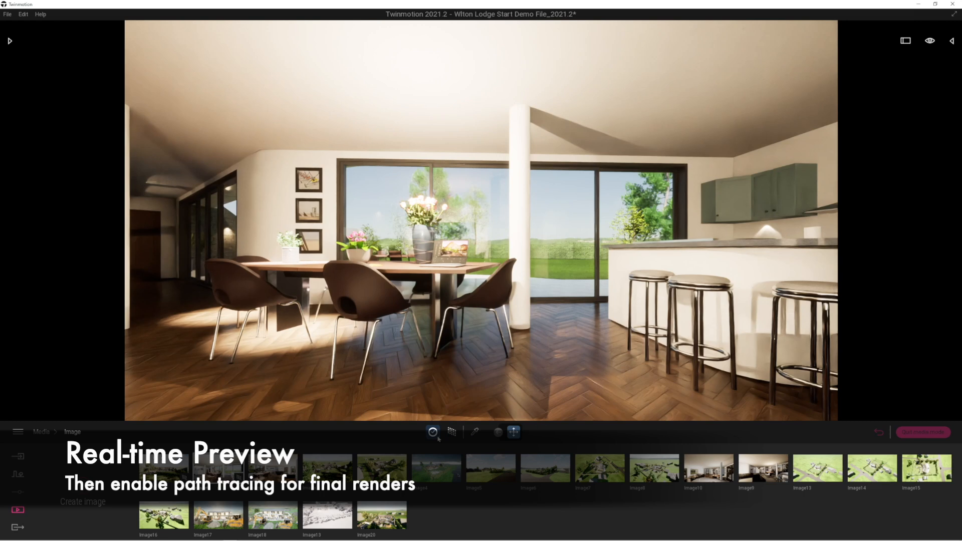
{"action": "left_click", "coordinate": [433, 432]}
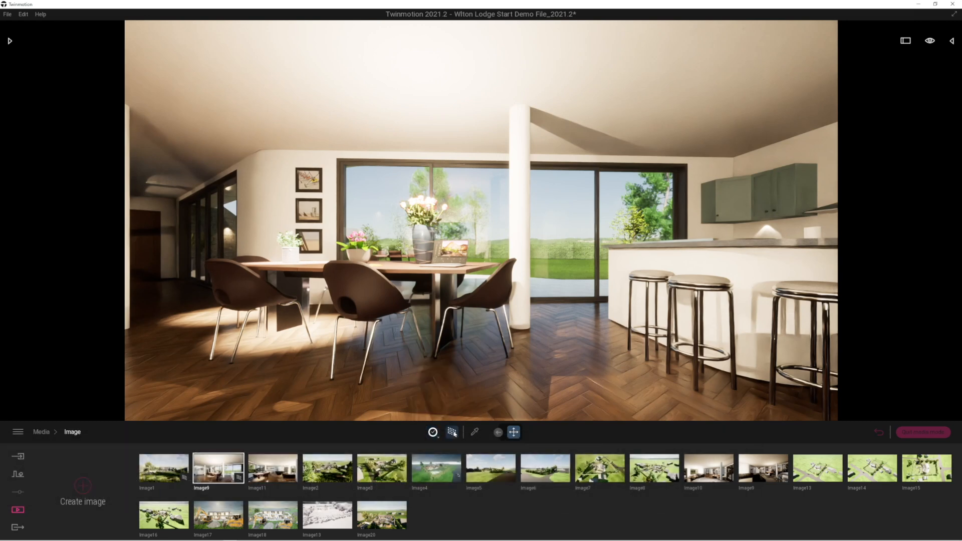
{"action": "left_click", "coordinate": [452, 432]}
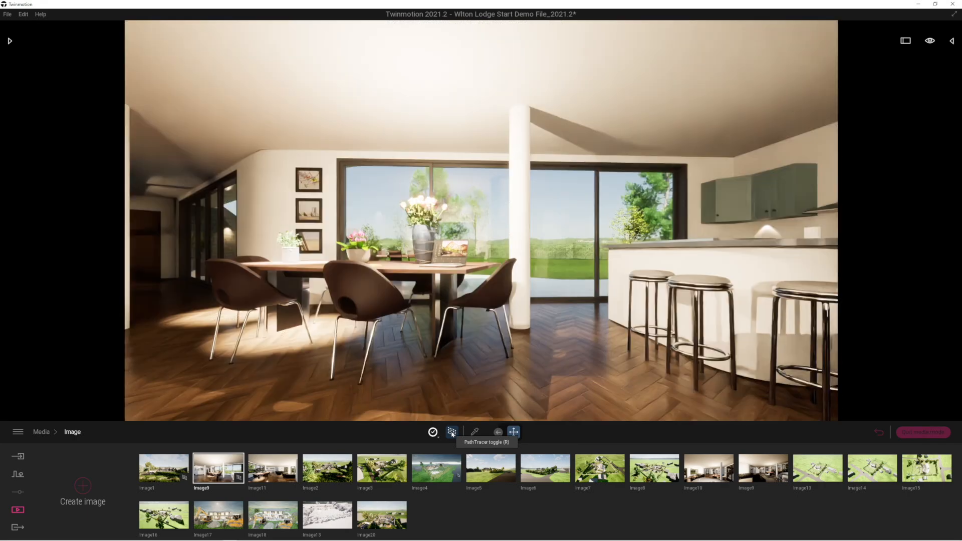
{"action": "left_click", "coordinate": [452, 432]}
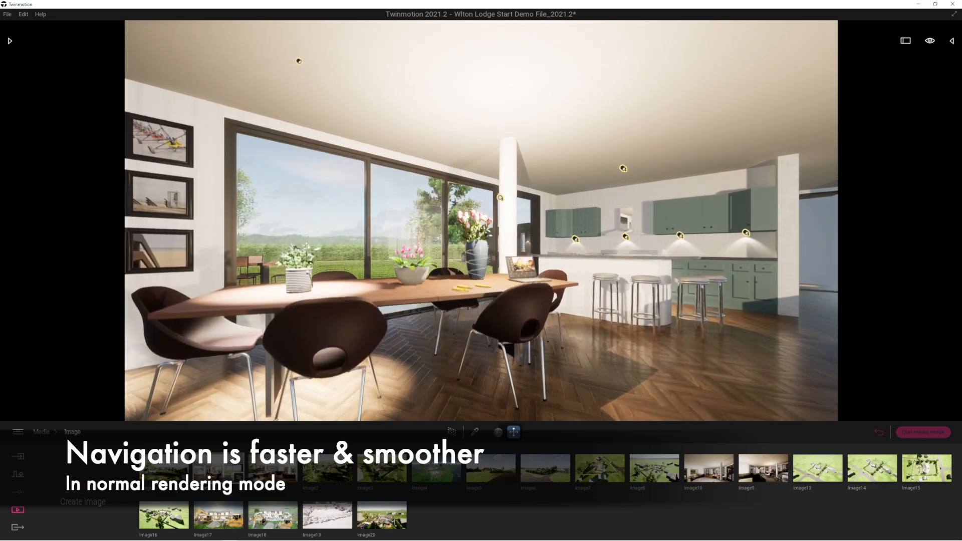
Step: Turn path tracing back on for the dining and kitchen view at High quality
{"action": "left_click", "coordinate": [452, 432]}
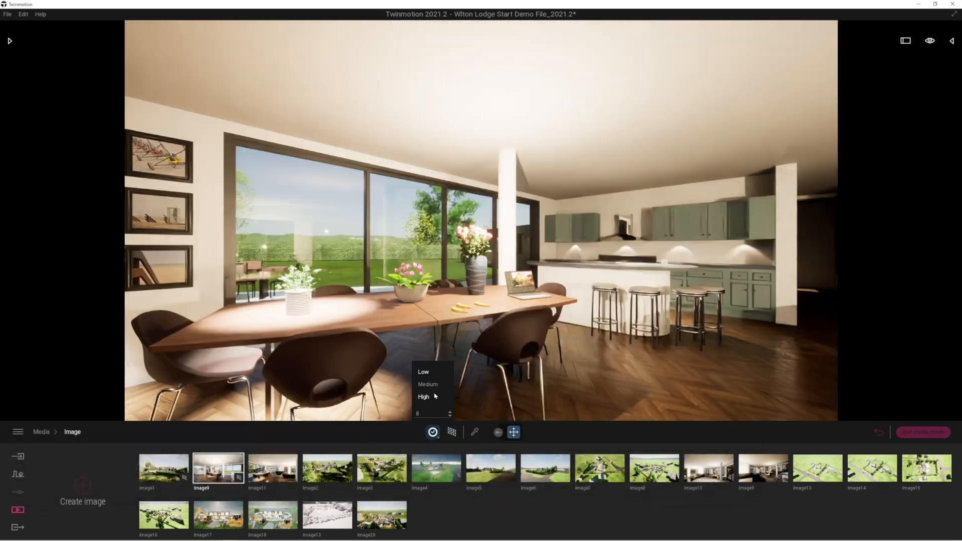
{"action": "left_click", "coordinate": [423, 397]}
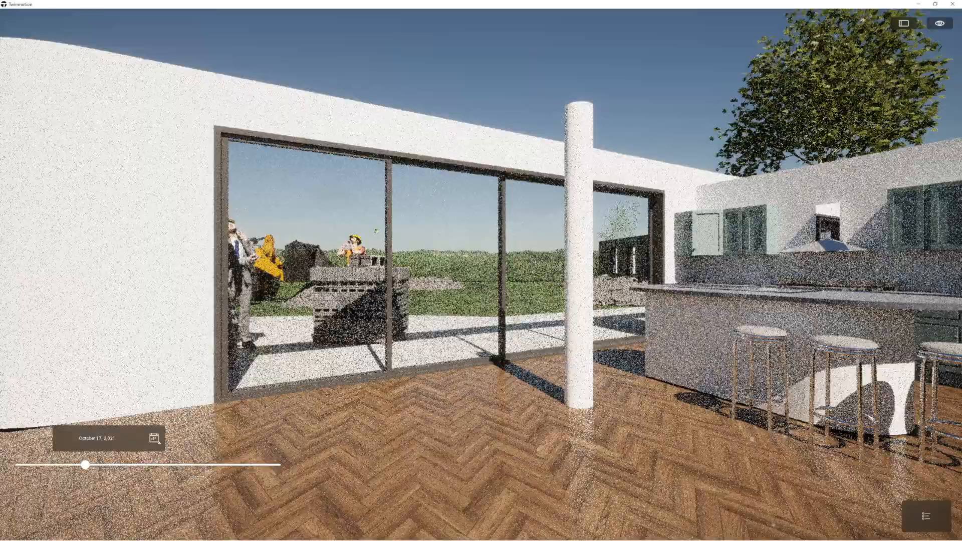
Step: Look around the kitchen in the full-screen path-traced preview
{"action": "left_click_drag", "start_coordinate": [85, 465], "coordinate": [270, 465]}
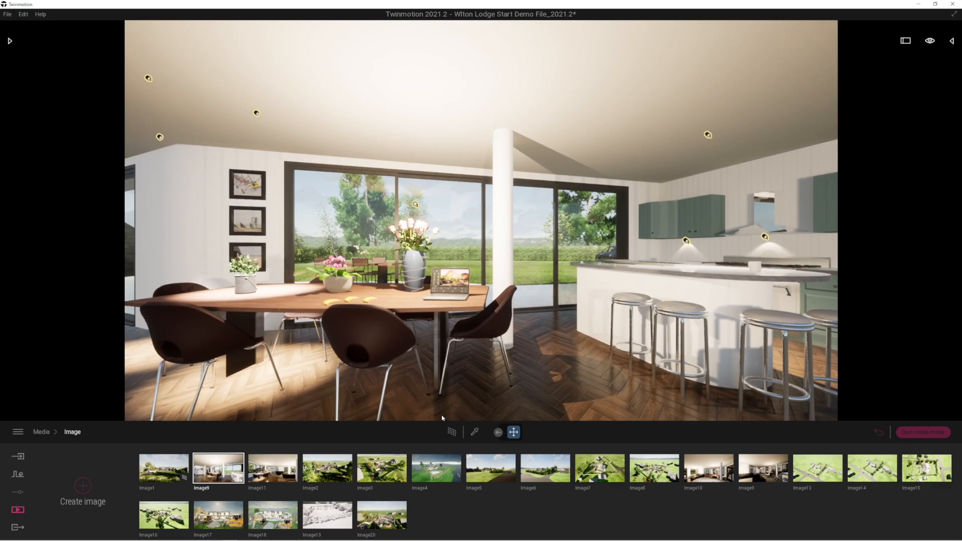
Step: Toggle path tracing on and off for the Image9 dining view, then open the Image1 exterior
{"action": "left_click", "coordinate": [451, 432]}
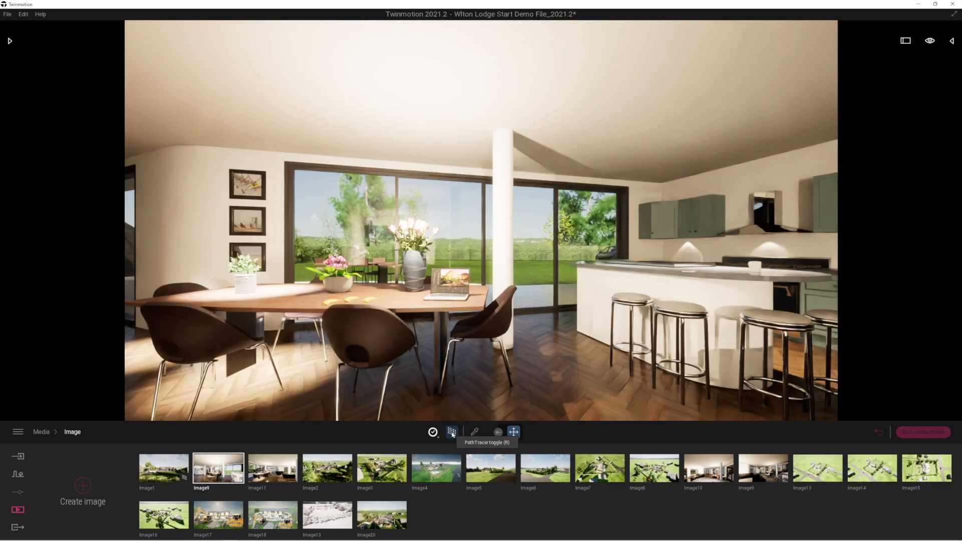
{"action": "left_click", "coordinate": [452, 432]}
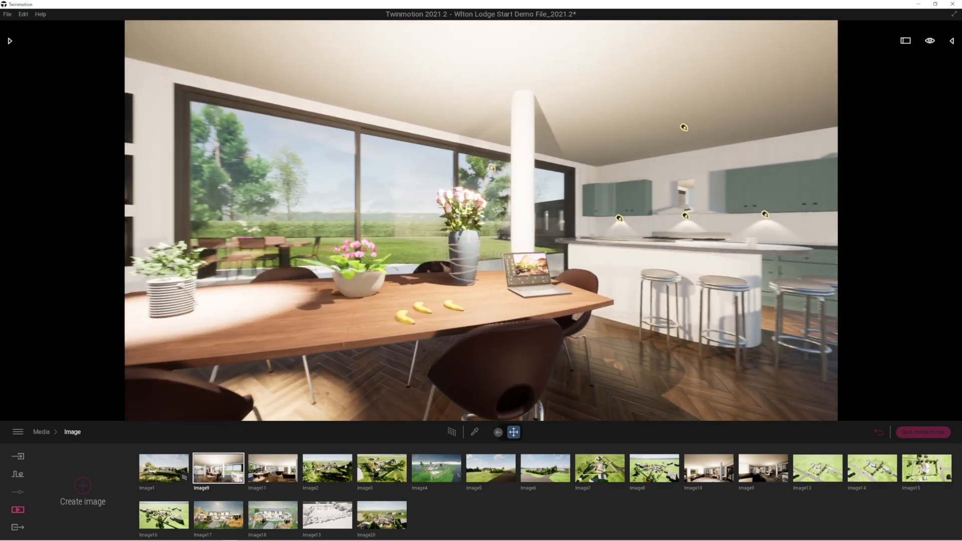
{"action": "left_click", "coordinate": [453, 432]}
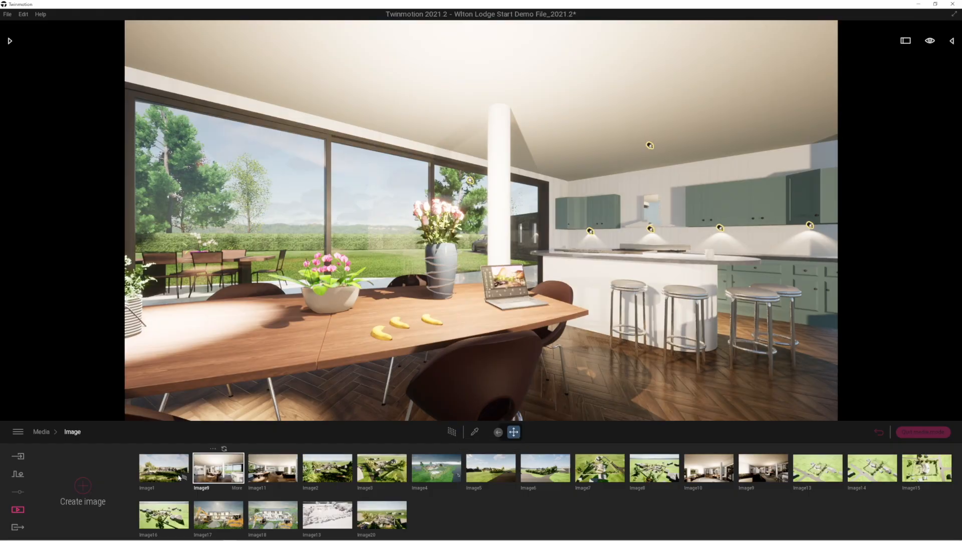
{"action": "left_click", "coordinate": [164, 468]}
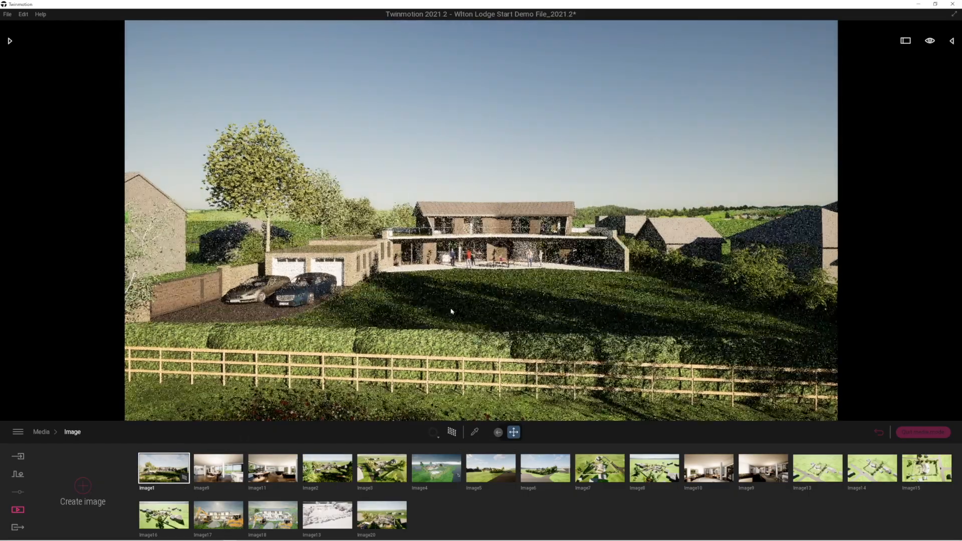
Step: Path-trace the rear terrace exterior view at Low quality
{"action": "left_click", "coordinate": [452, 432]}
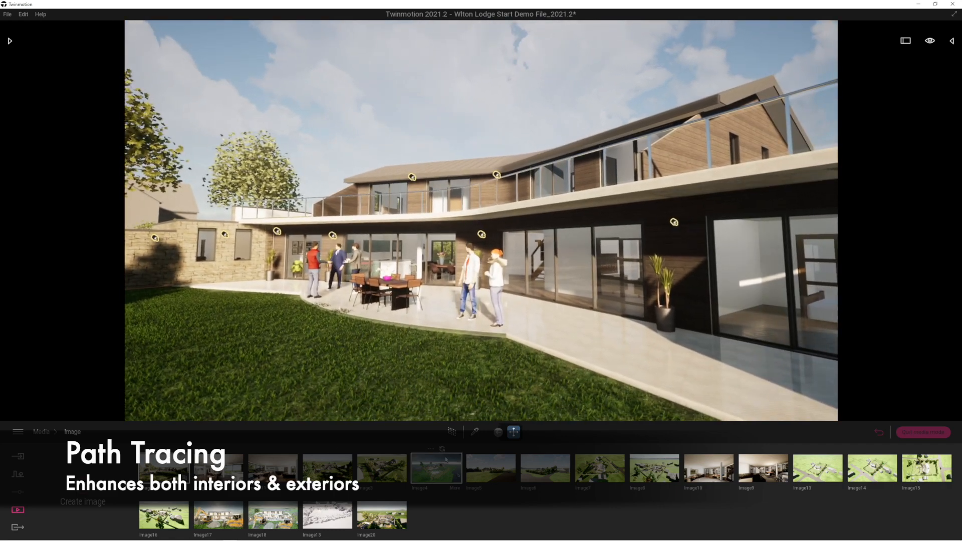
{"action": "left_click", "coordinate": [451, 432]}
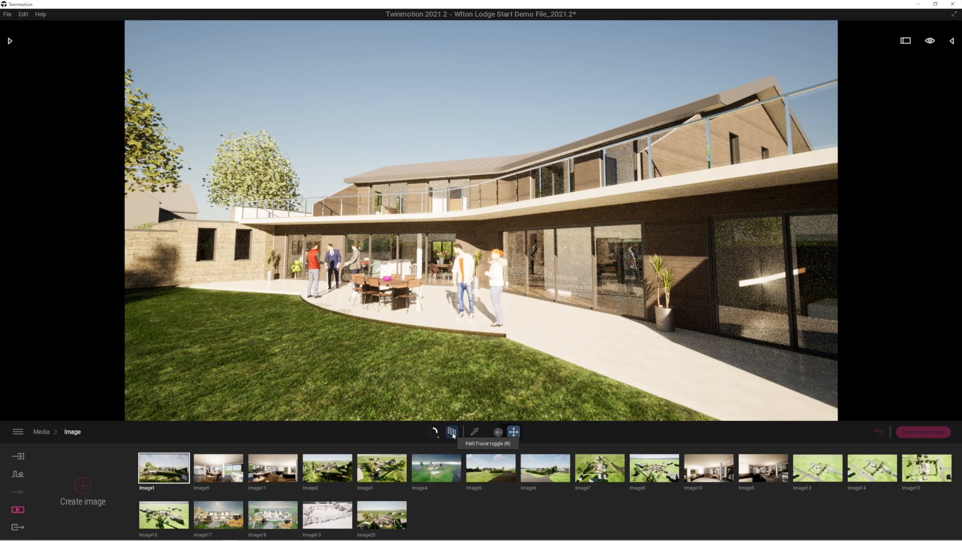
{"action": "left_click", "coordinate": [452, 432]}
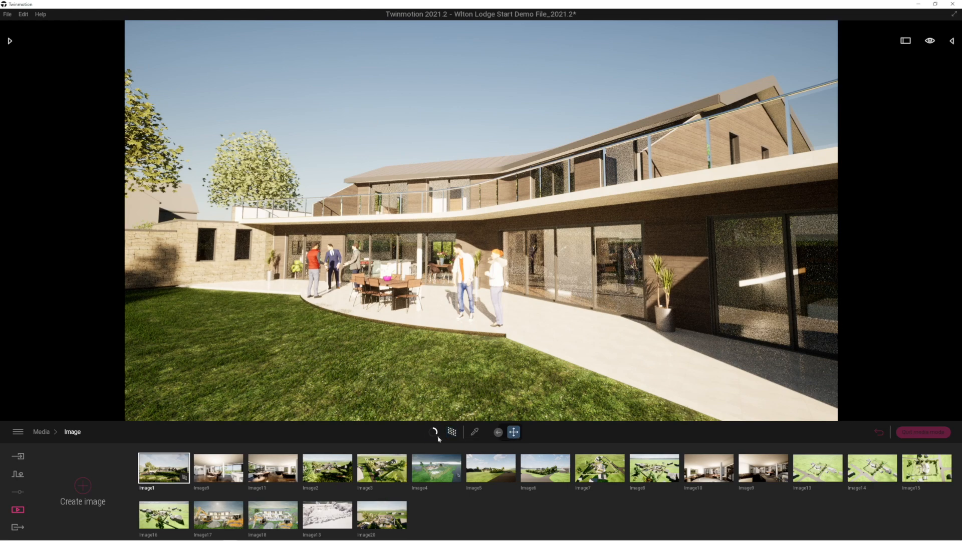
{"action": "left_click", "coordinate": [433, 432]}
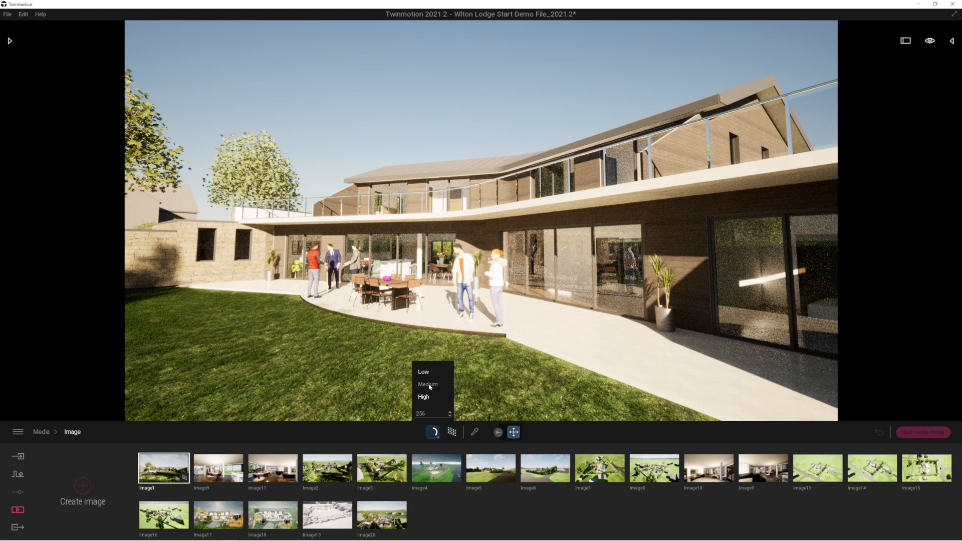
{"action": "mouse_move", "coordinate": [427, 375]}
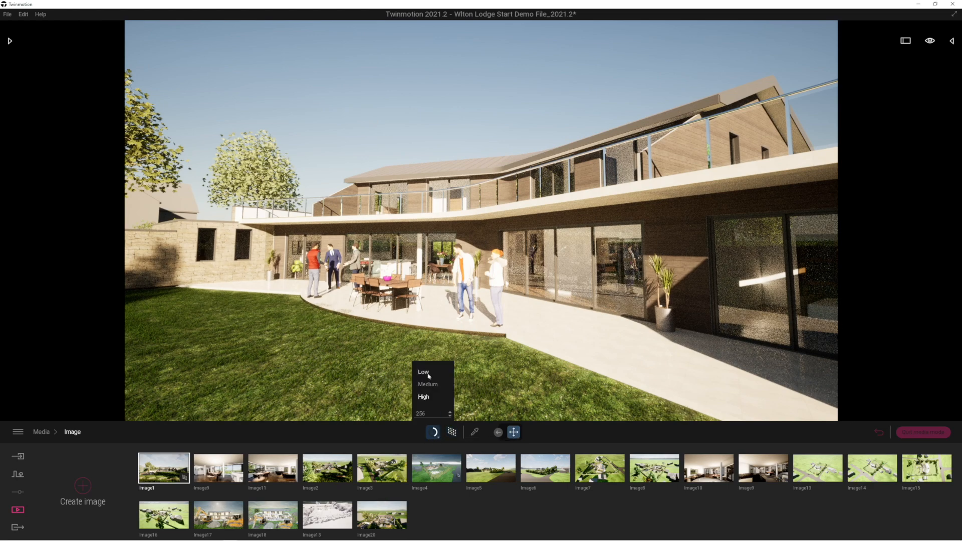
{"action": "left_click", "coordinate": [433, 432]}
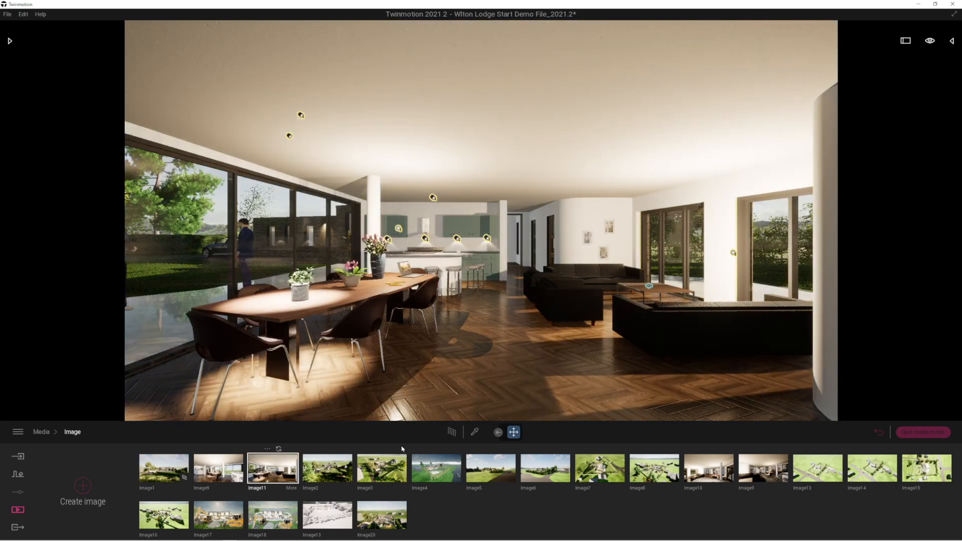
Step: Enable path tracing on the Image11 living room with High quality
{"action": "left_click", "coordinate": [452, 432]}
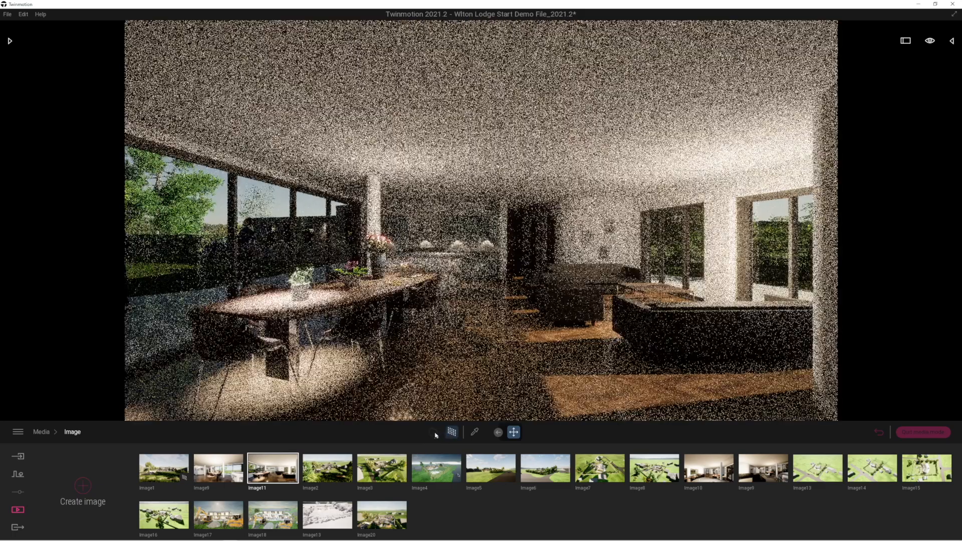
{"action": "left_click", "coordinate": [433, 432]}
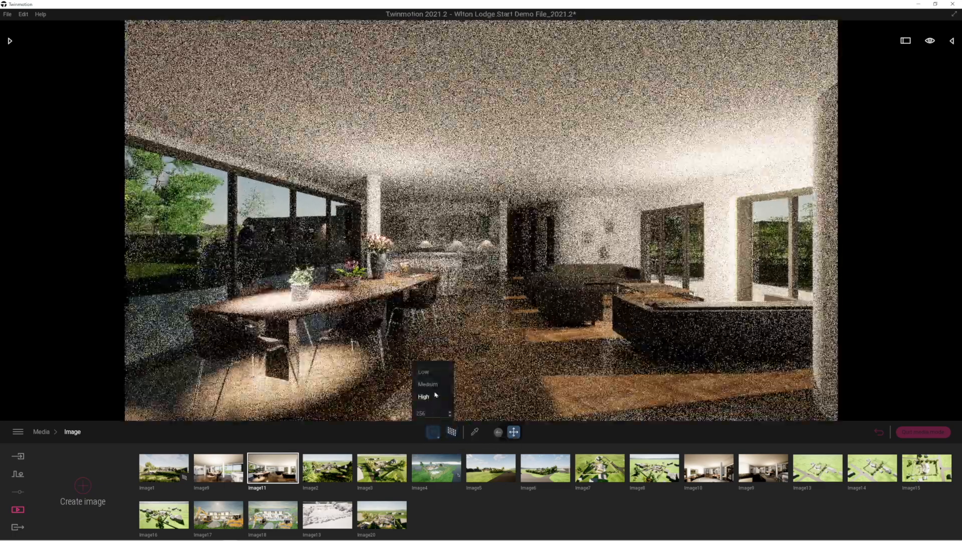
{"action": "left_click", "coordinate": [423, 396]}
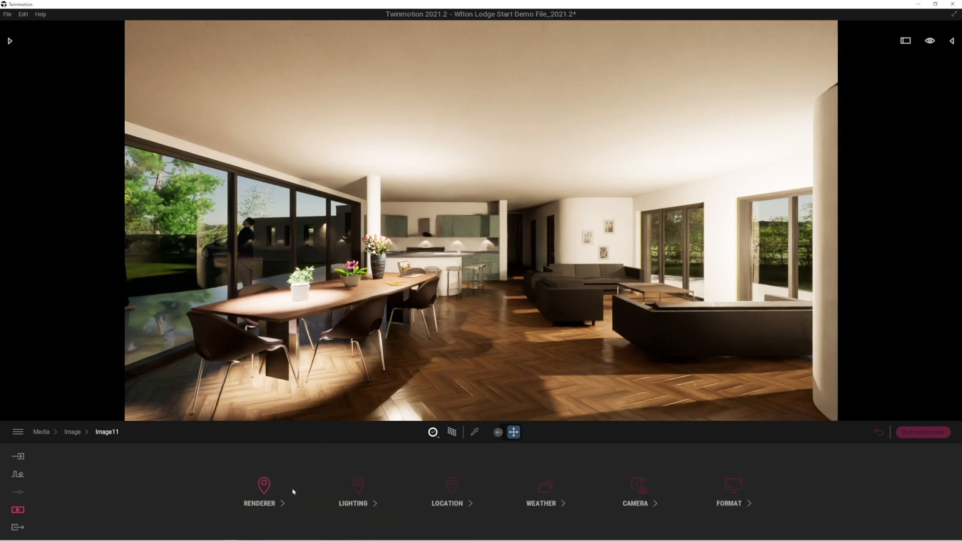
Step: In Image11's Renderer settings, toggle PathTracer off and on, then set Denoiser On
{"action": "left_click", "coordinate": [259, 491]}
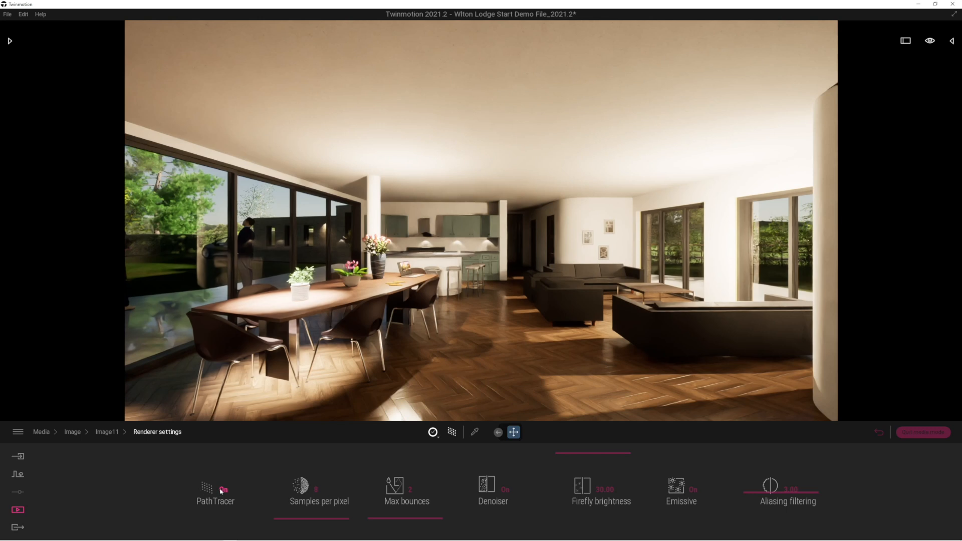
{"action": "left_click", "coordinate": [223, 489]}
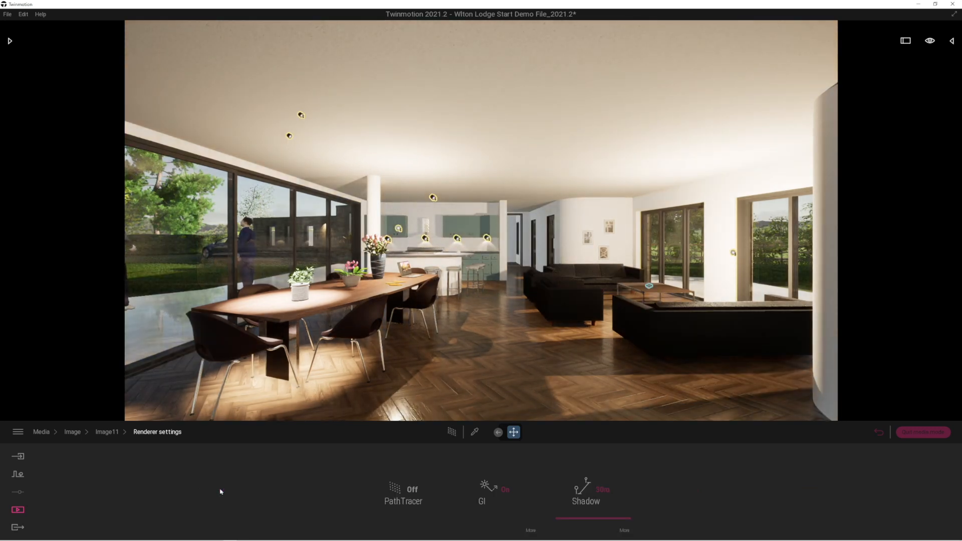
{"action": "left_click", "coordinate": [403, 494]}
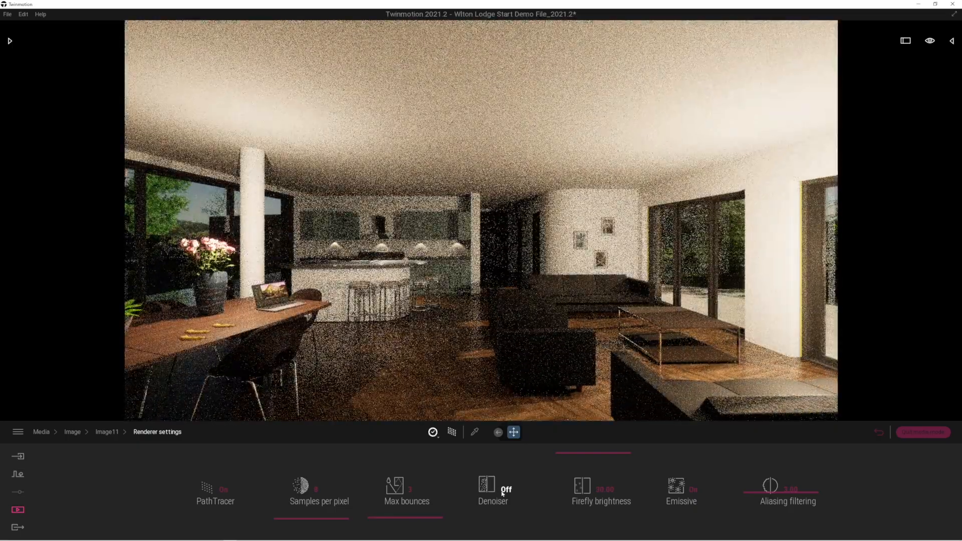
{"action": "left_click", "coordinate": [493, 490]}
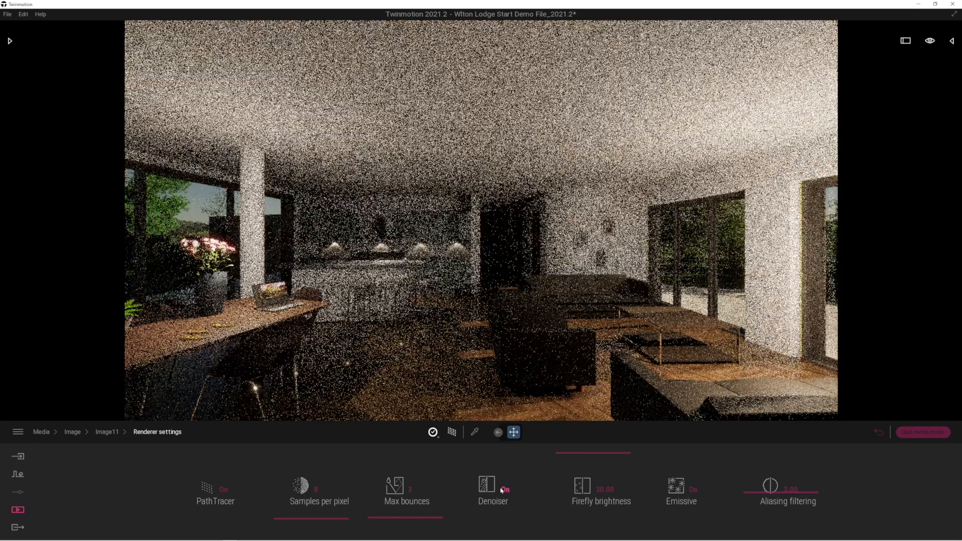